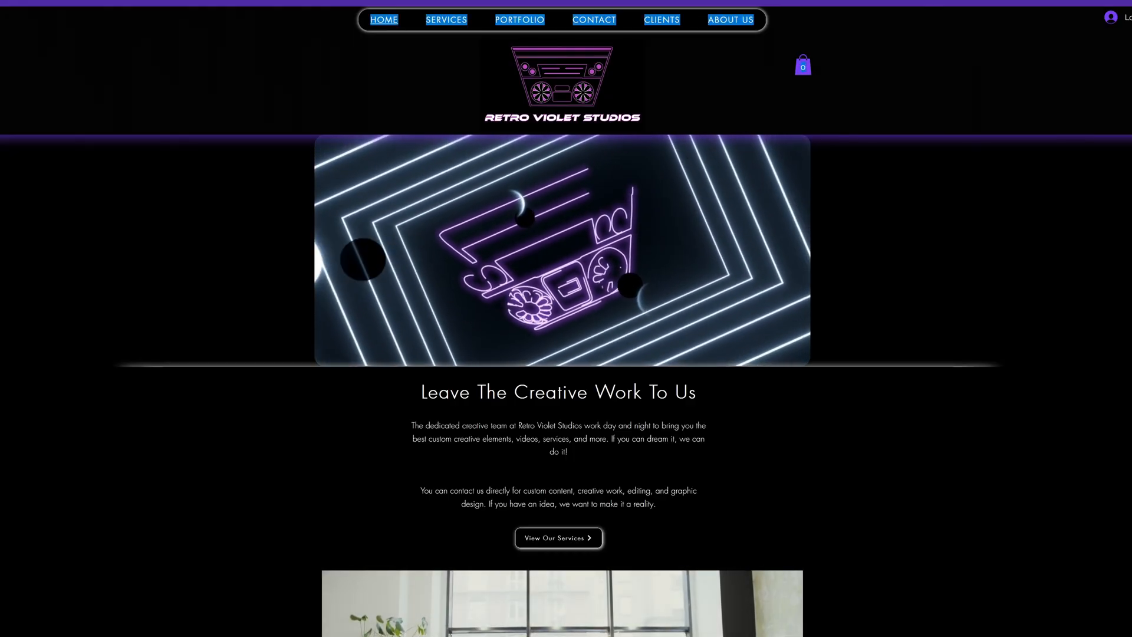
Scroll through the Instant Clean add-on's feature descriptions on its Blender Market page.
{"action": "scroll", "scroll_direction": "down", "scroll_amount": 3}
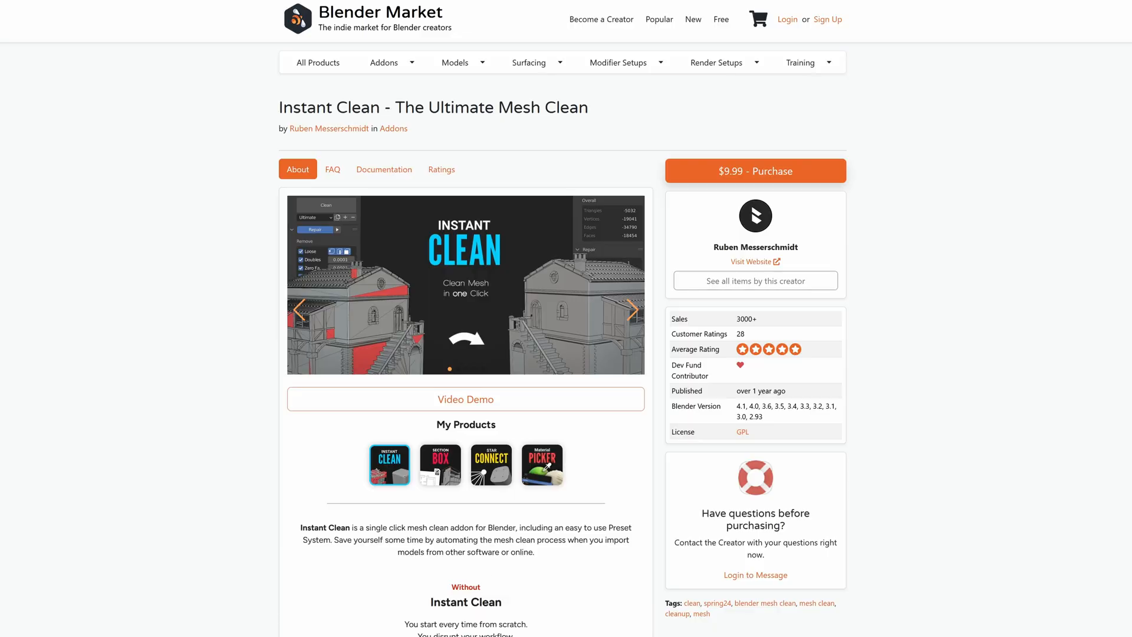
{"action": "scroll", "scroll_direction": "down", "scroll_amount": 3}
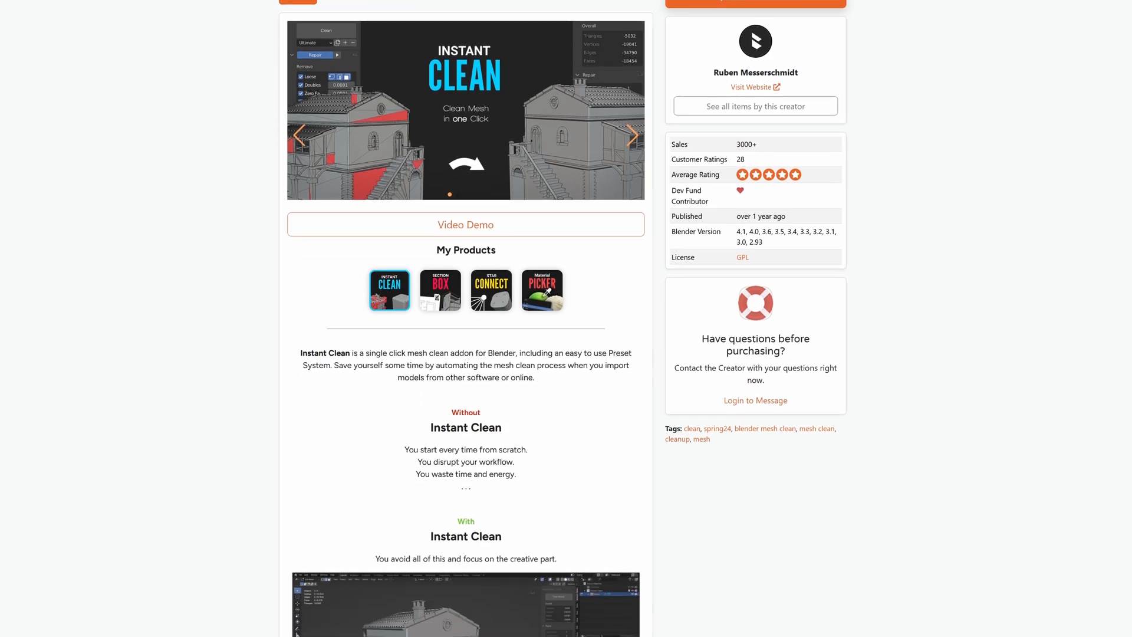
{"action": "scroll", "scroll_direction": "down", "scroll_amount": 3}
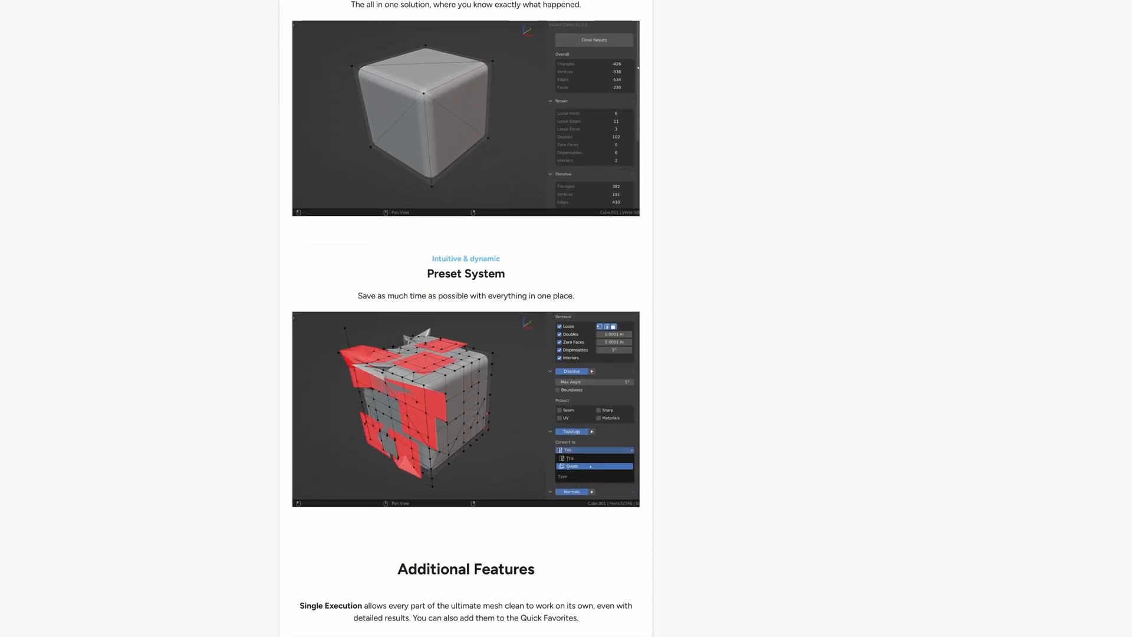
{"action": "scroll", "scroll_direction": "up", "scroll_amount": 3}
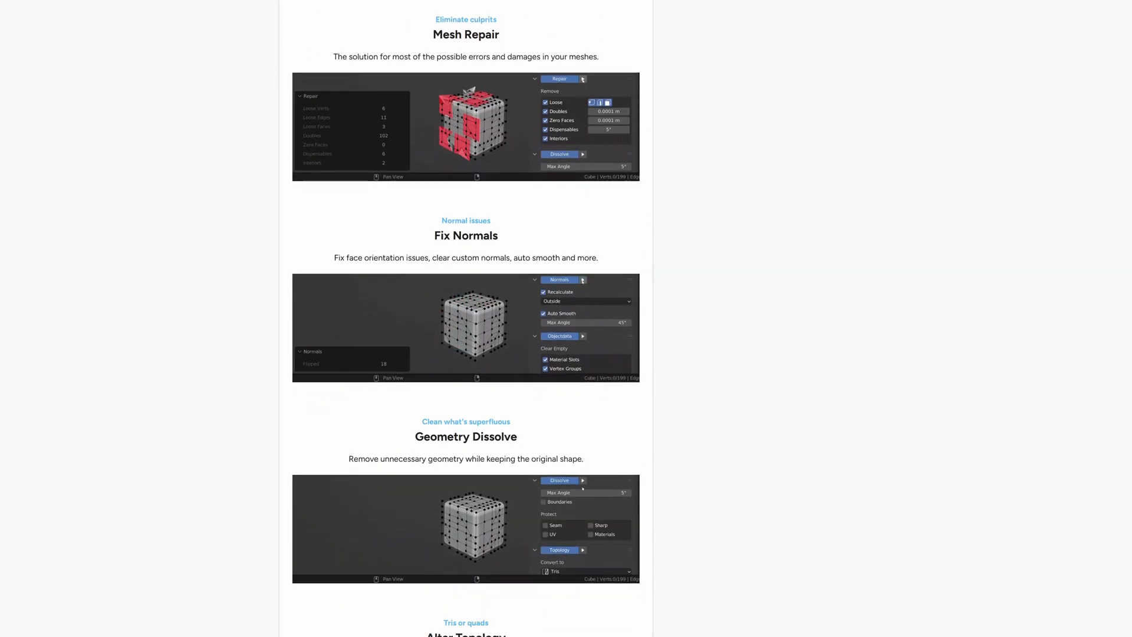
{"action": "scroll", "scroll_direction": "down", "scroll_amount": 3}
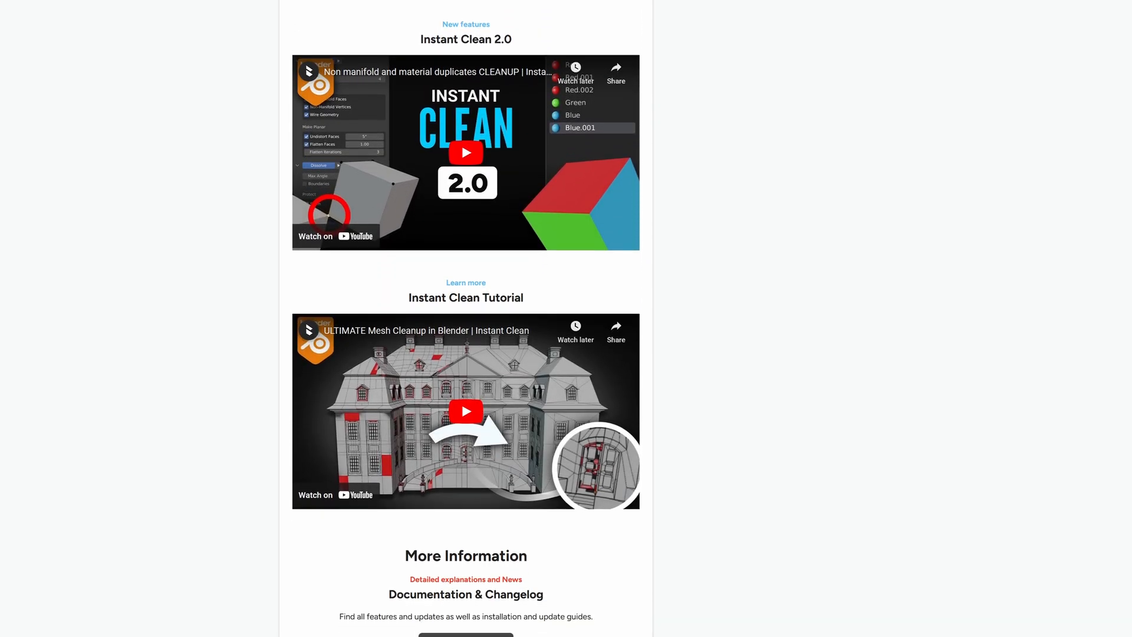
{"action": "scroll", "scroll_direction": "up", "scroll_amount": 3}
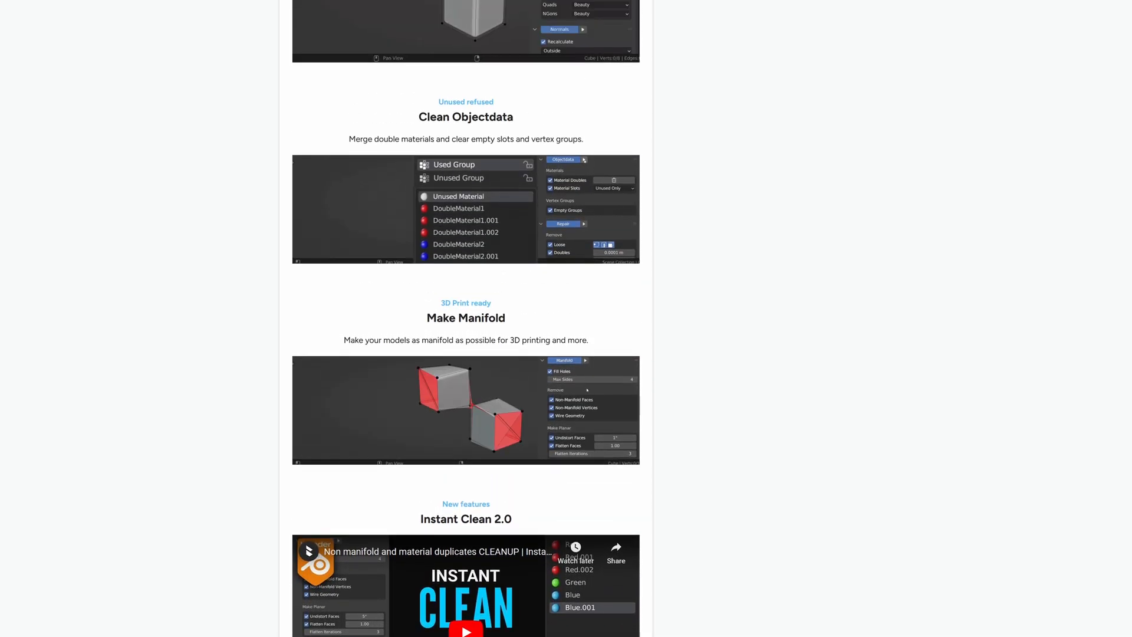
{"action": "scroll", "scroll_direction": "up", "scroll_amount": 3}
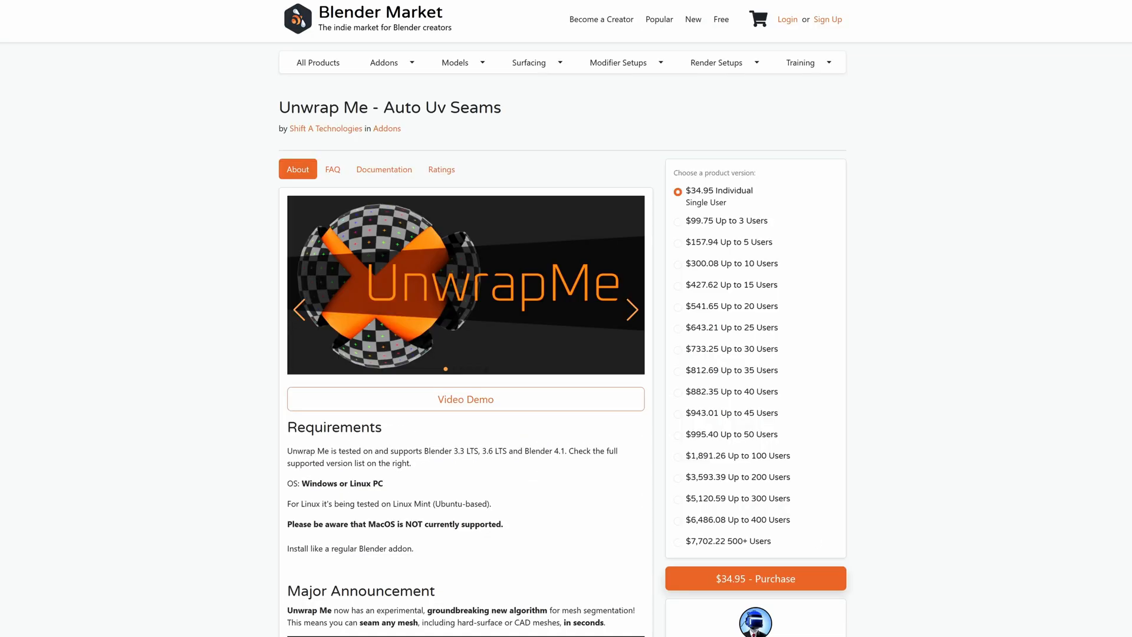
Scroll down the Unwrap Me page through its requirements and seam-generation features.
{"action": "scroll", "scroll_direction": "down", "scroll_amount": 3}
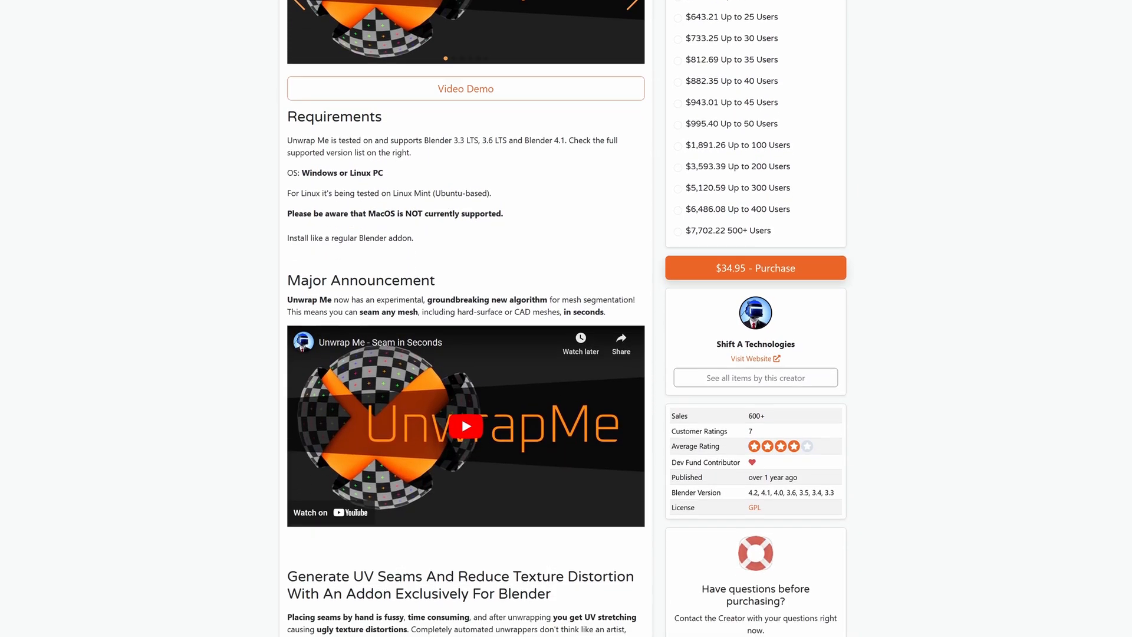
{"action": "scroll", "scroll_direction": "down", "scroll_amount": 3}
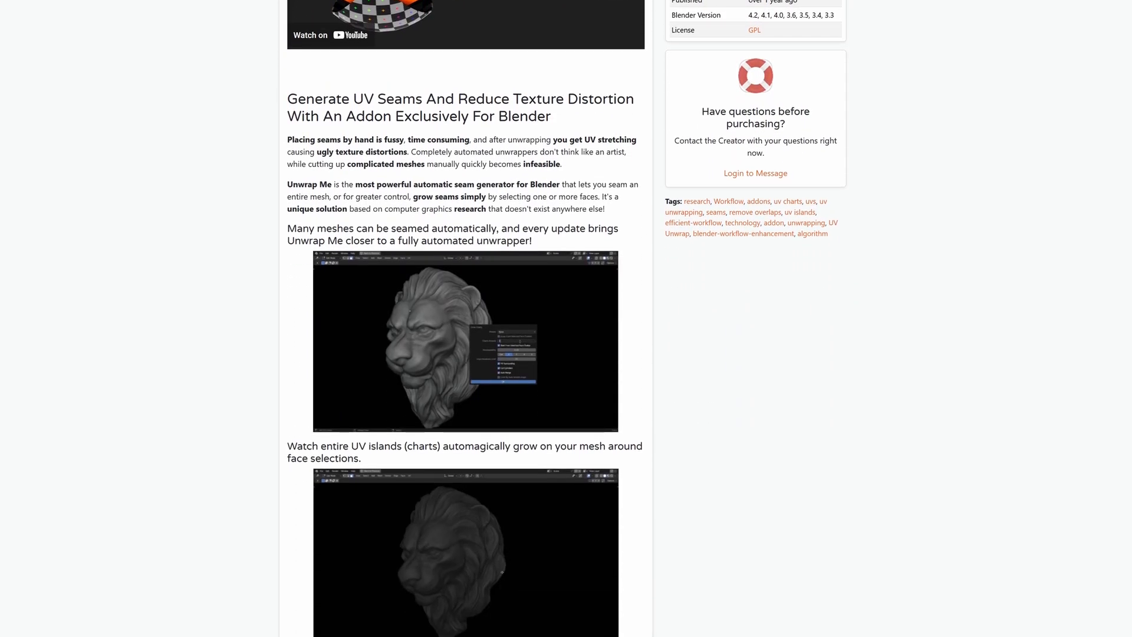
{"action": "scroll", "scroll_direction": "down", "scroll_amount": 3}
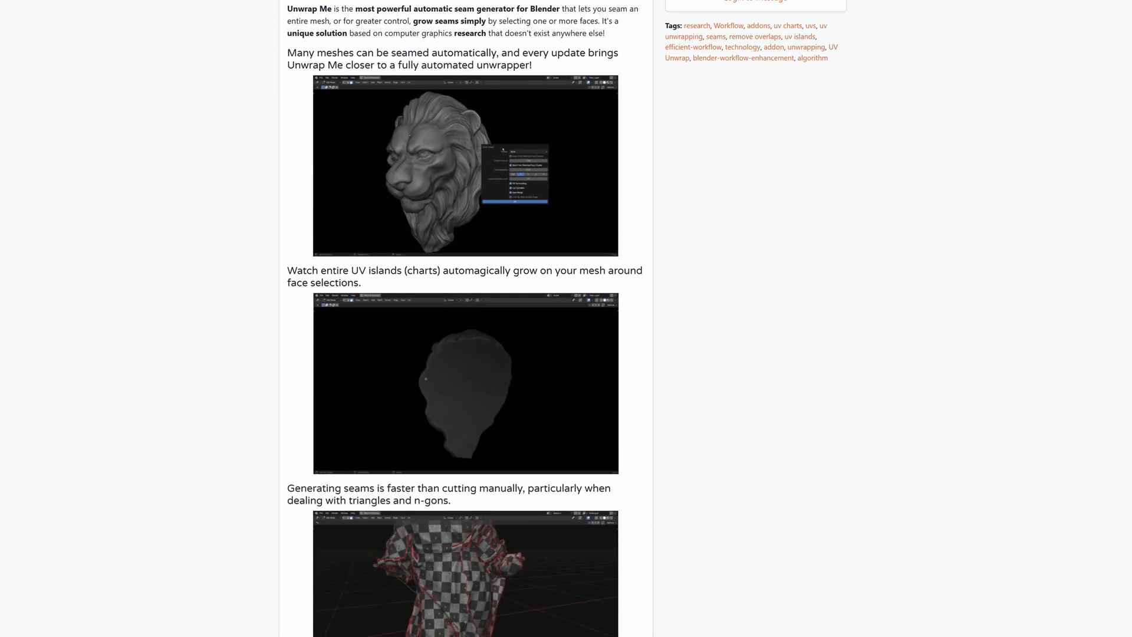
{"action": "scroll", "scroll_direction": "down", "scroll_amount": 3}
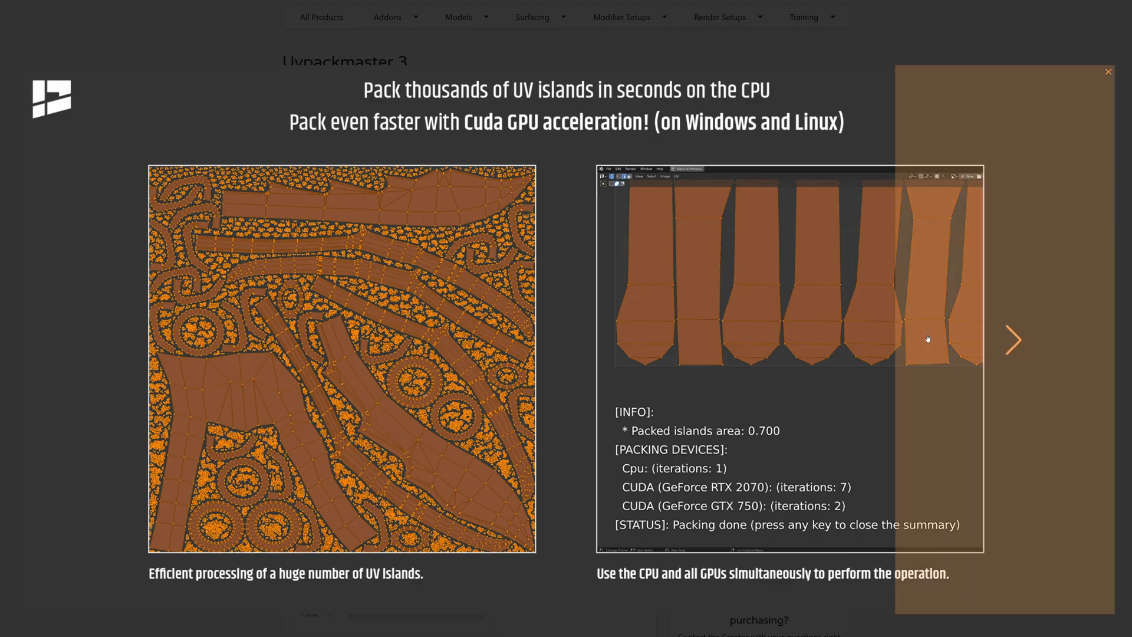
Page through the UVpackmaster 3 gallery slides showing packing and stacking results.
{"action": "left_click", "coordinate": [1012, 340]}
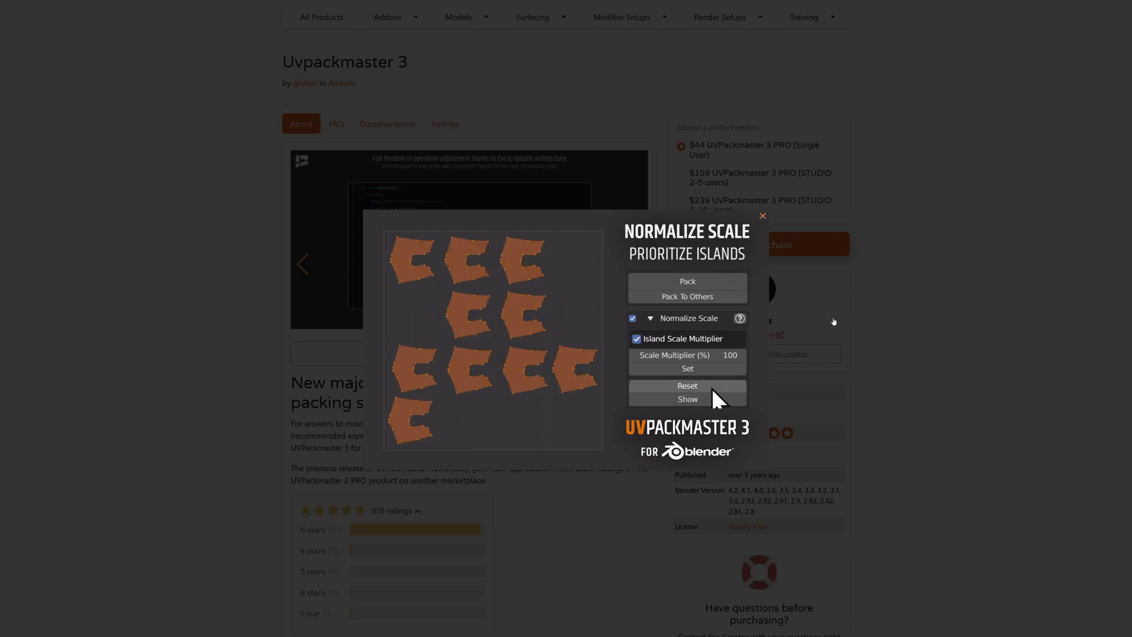
{"action": "left_click", "coordinate": [686, 281]}
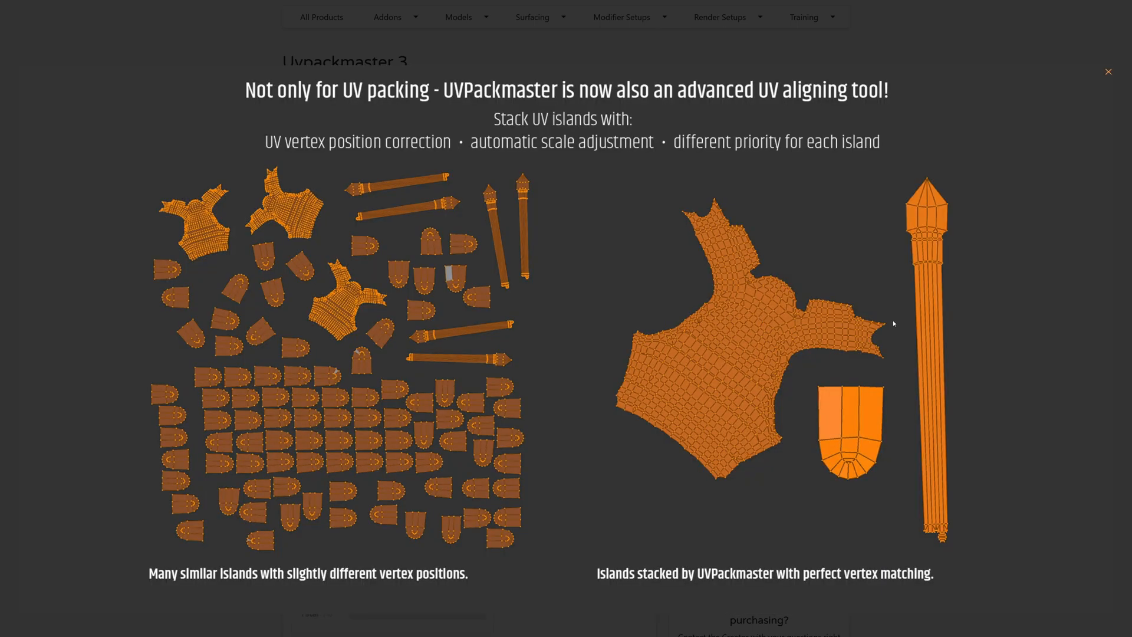
{"action": "left_click", "coordinate": [963, 339]}
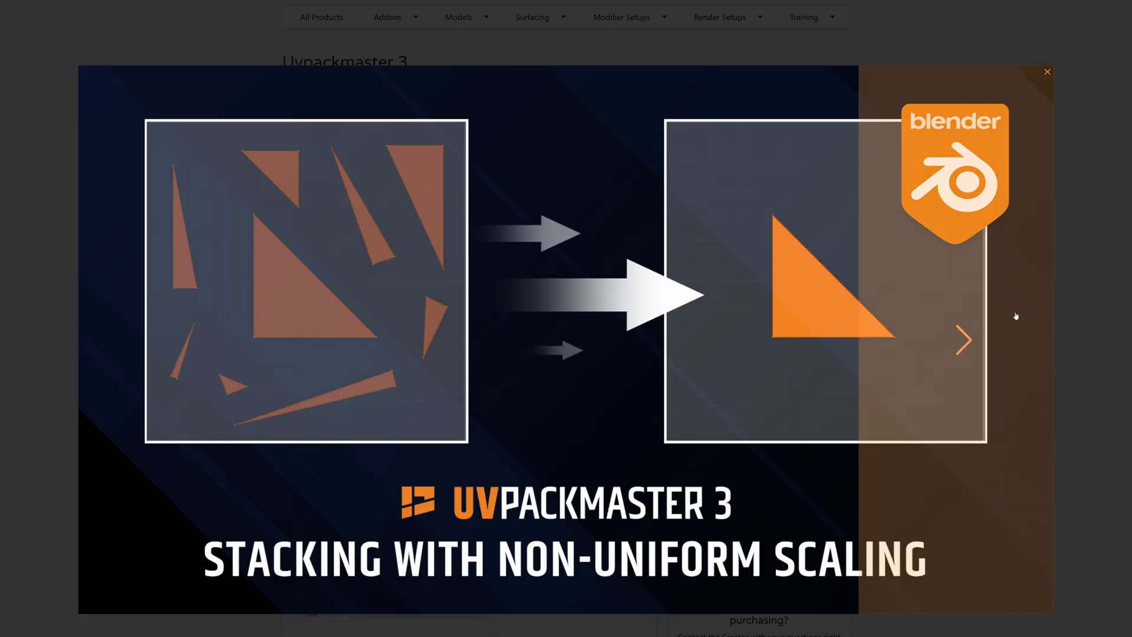
{"action": "left_click", "coordinate": [963, 340]}
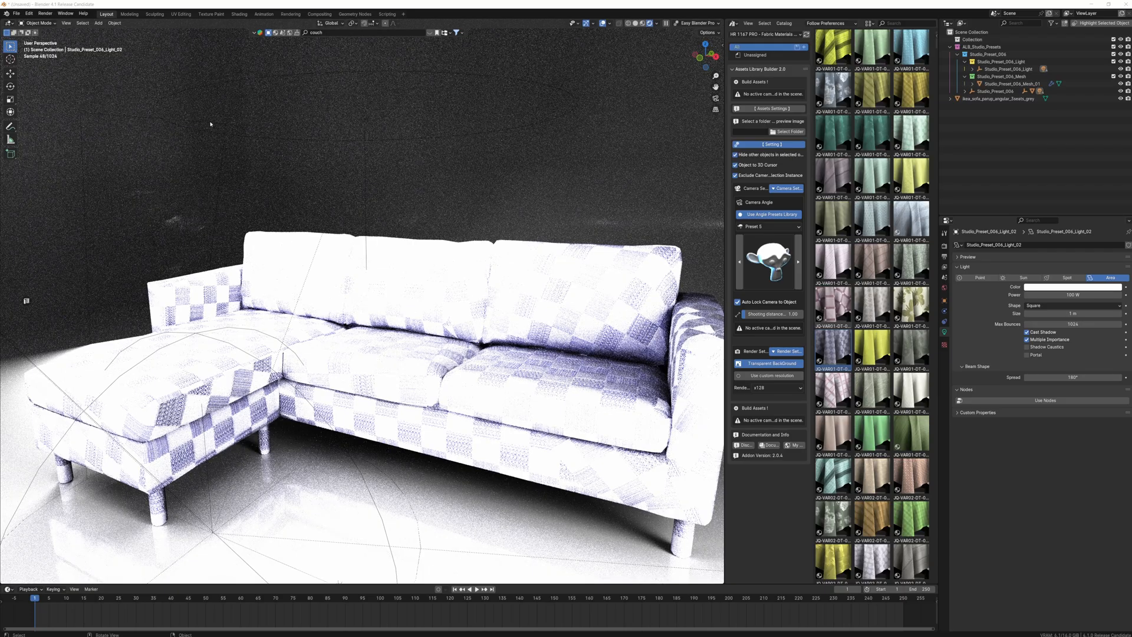
Select the ikea_sofa_parup_angular_3seats_grey mesh so Instant Clean's cleanup tools apply to it.
{"action": "left_click", "coordinate": [180, 15]}
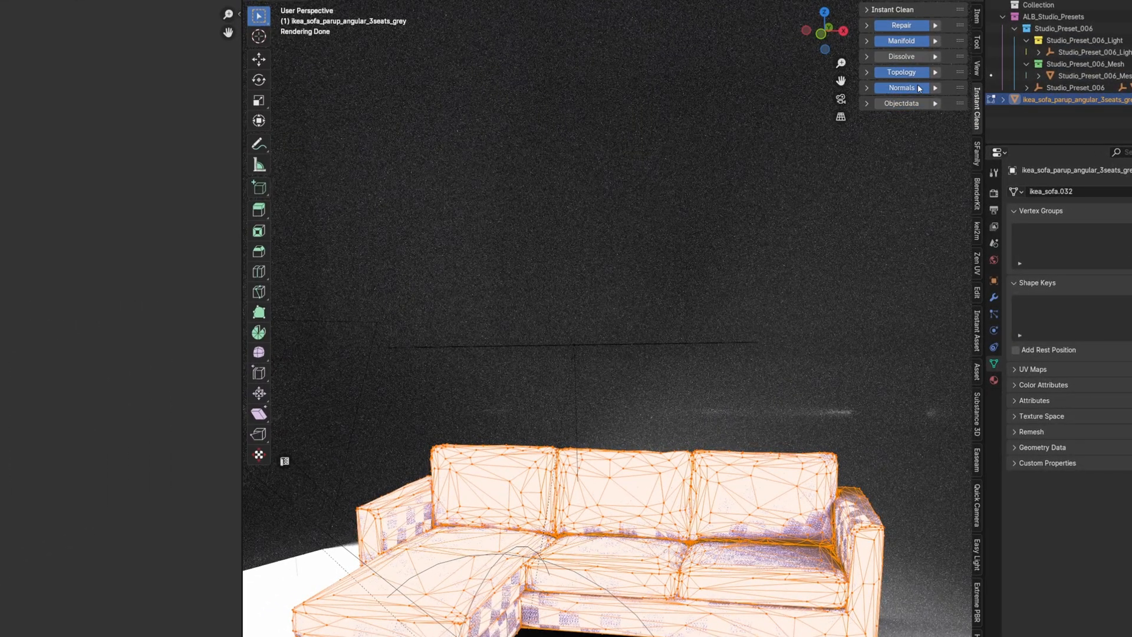
Run Instant Clean's repair on the sofa, removing about 1,067 duplicate vertices, and dismiss the results.
{"action": "left_click", "coordinate": [899, 24]}
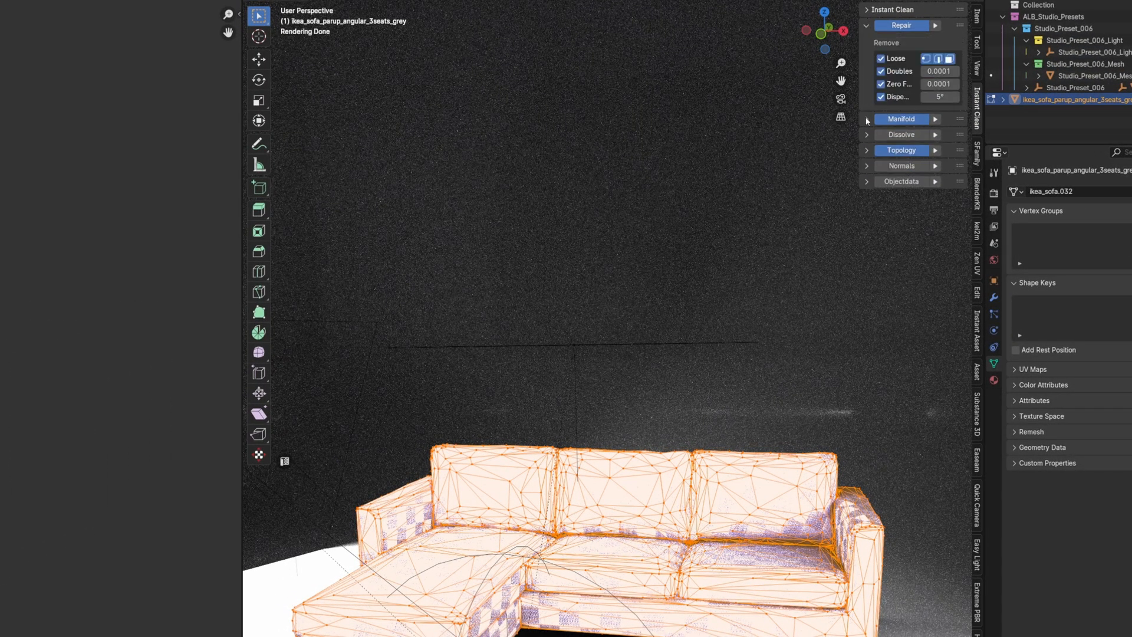
{"action": "left_click", "coordinate": [900, 25]}
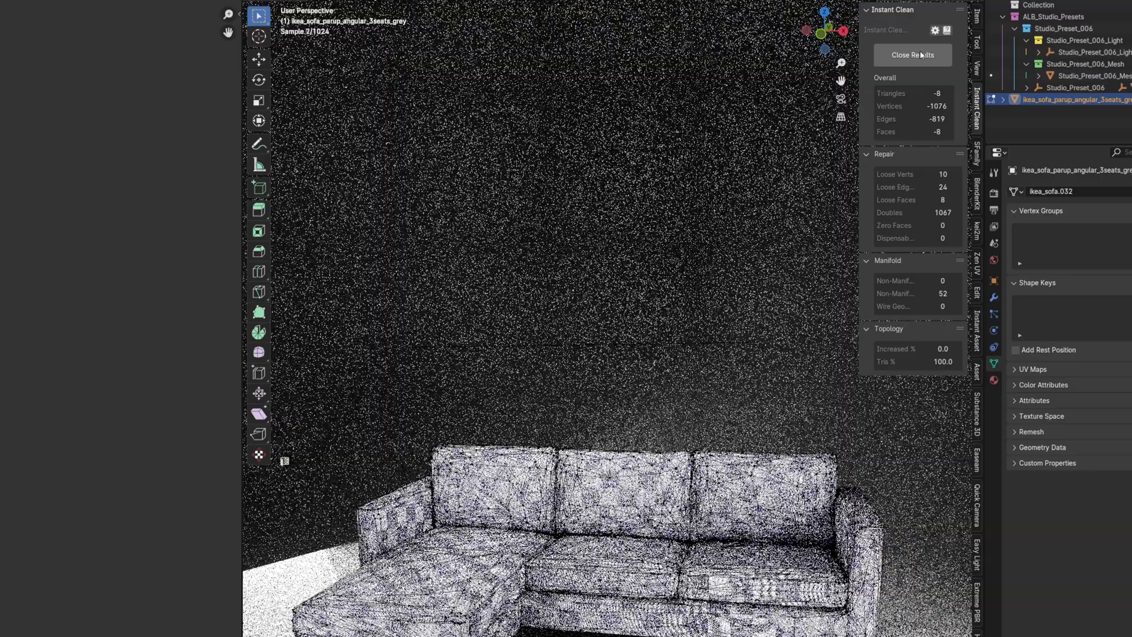
{"action": "left_click", "coordinate": [912, 55]}
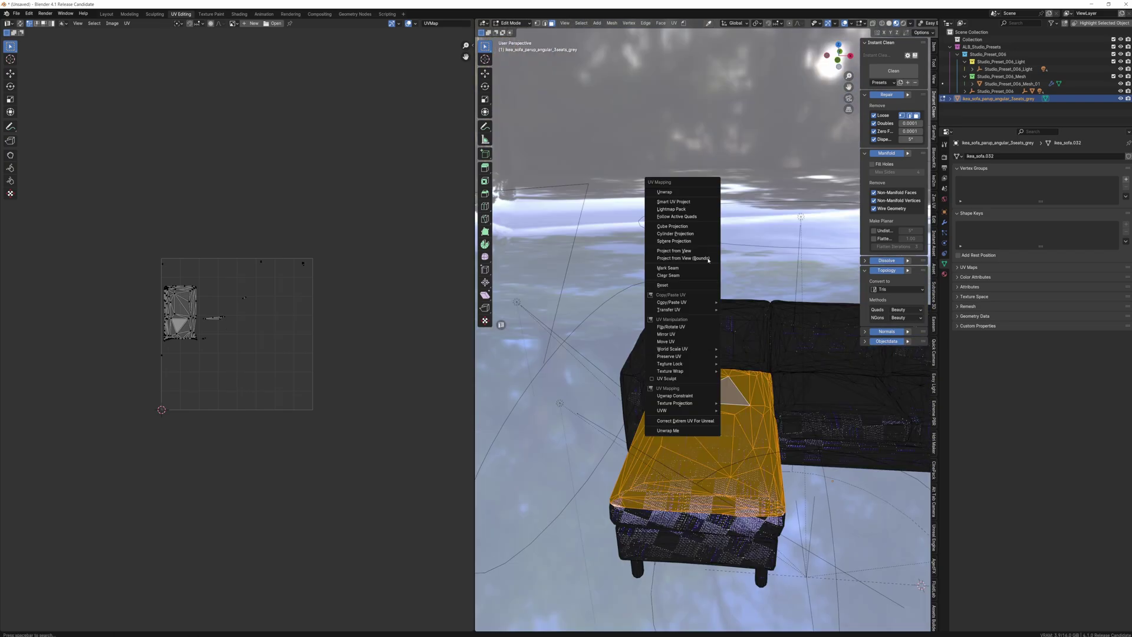
Unwrap the selected sofa parts into UV islands in the UV Editing workspace.
{"action": "left_click", "coordinate": [664, 192]}
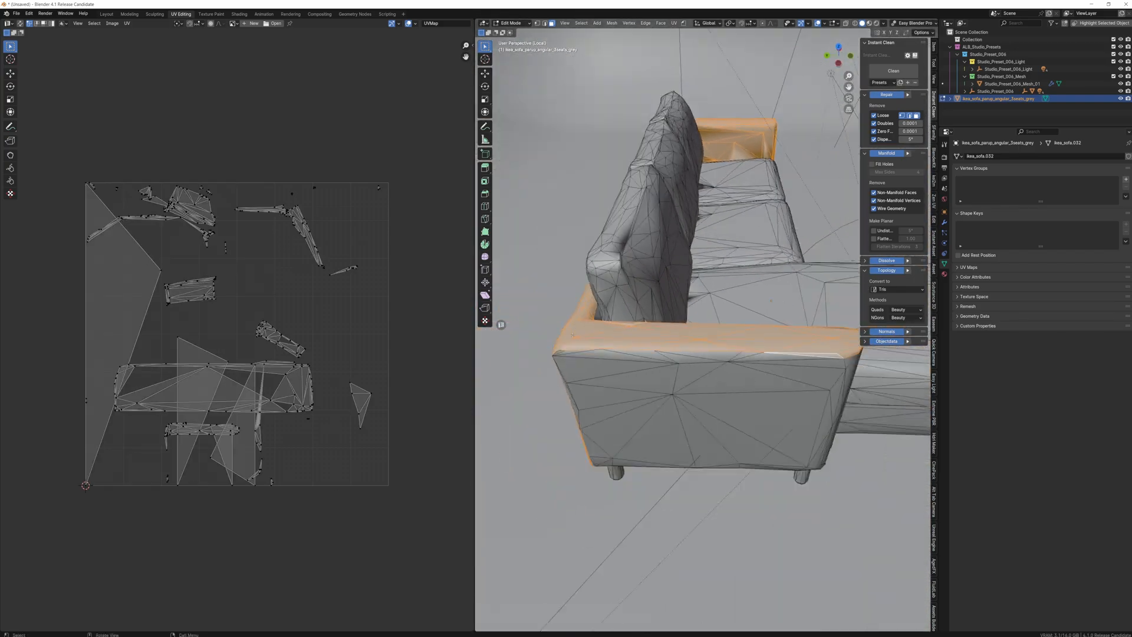
{"action": "left_click", "coordinate": [507, 22]}
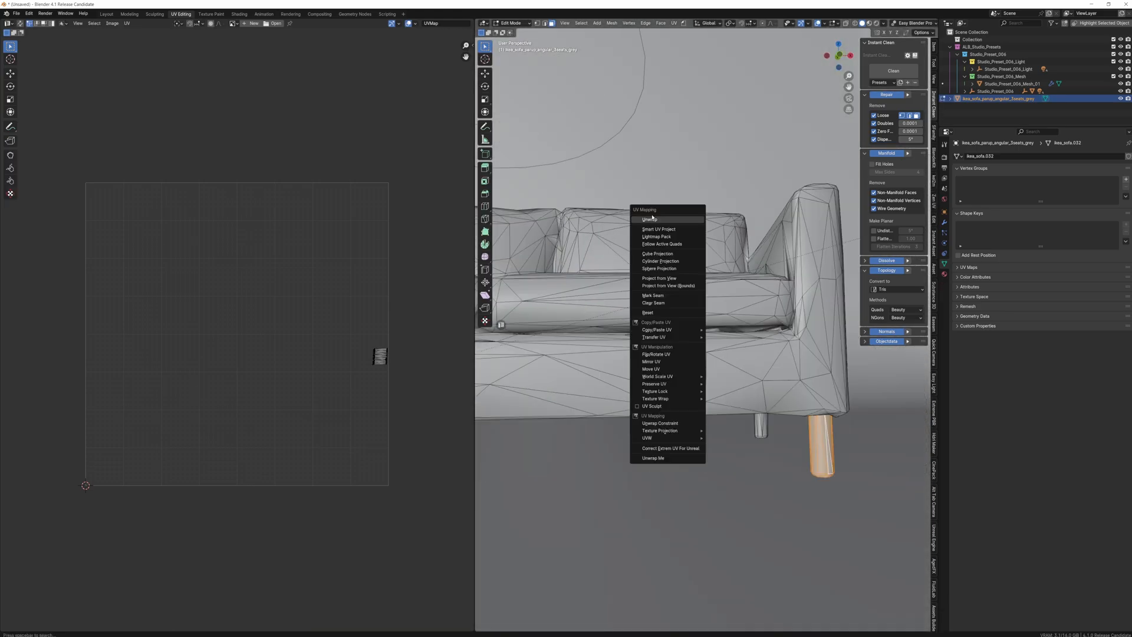
Unwrap all of the sofa's faces into dense UV islands filling the grid.
{"action": "left_click", "coordinate": [650, 219]}
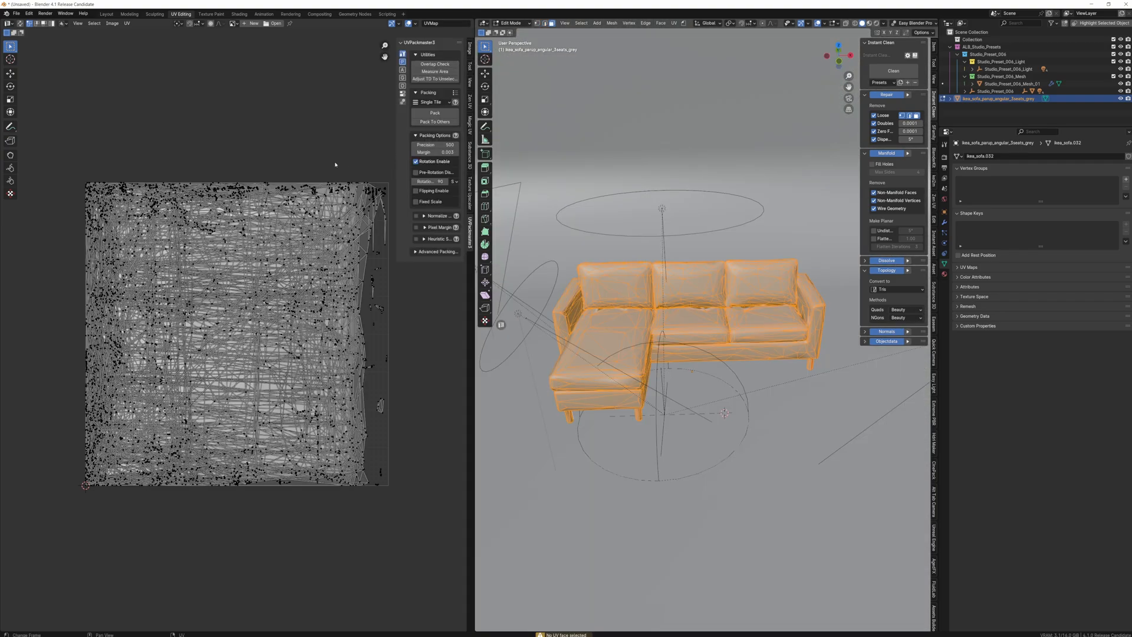
Enable Normalize Scale in UVPackmaster 3 so the sofa's islands pack at consistent scale.
{"action": "left_click", "coordinate": [434, 64]}
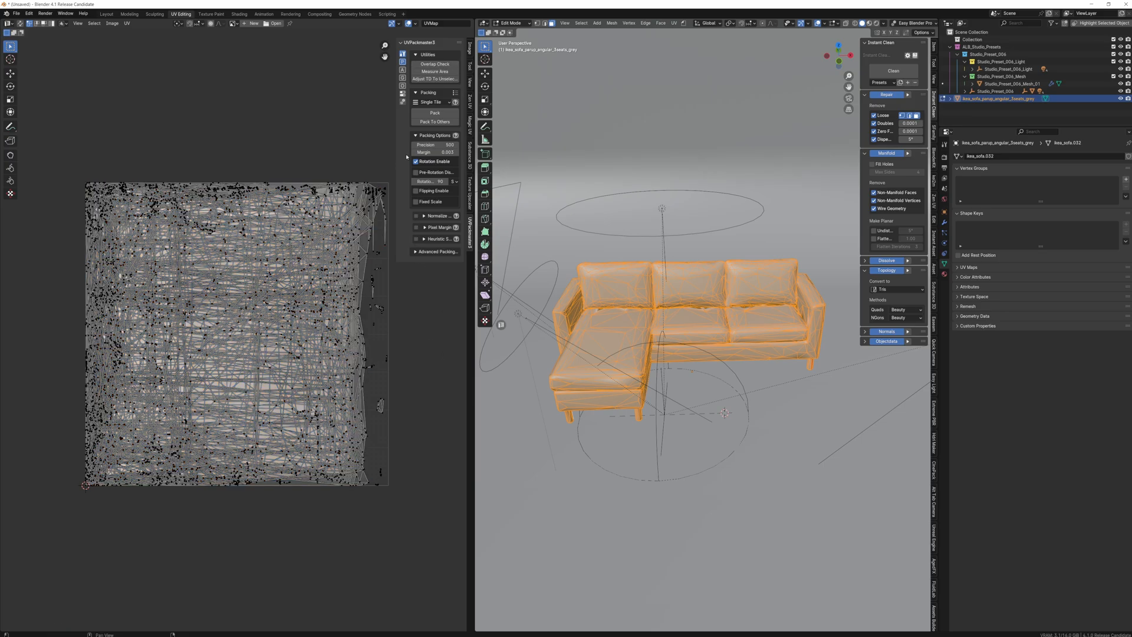
{"action": "left_click", "coordinate": [417, 162]}
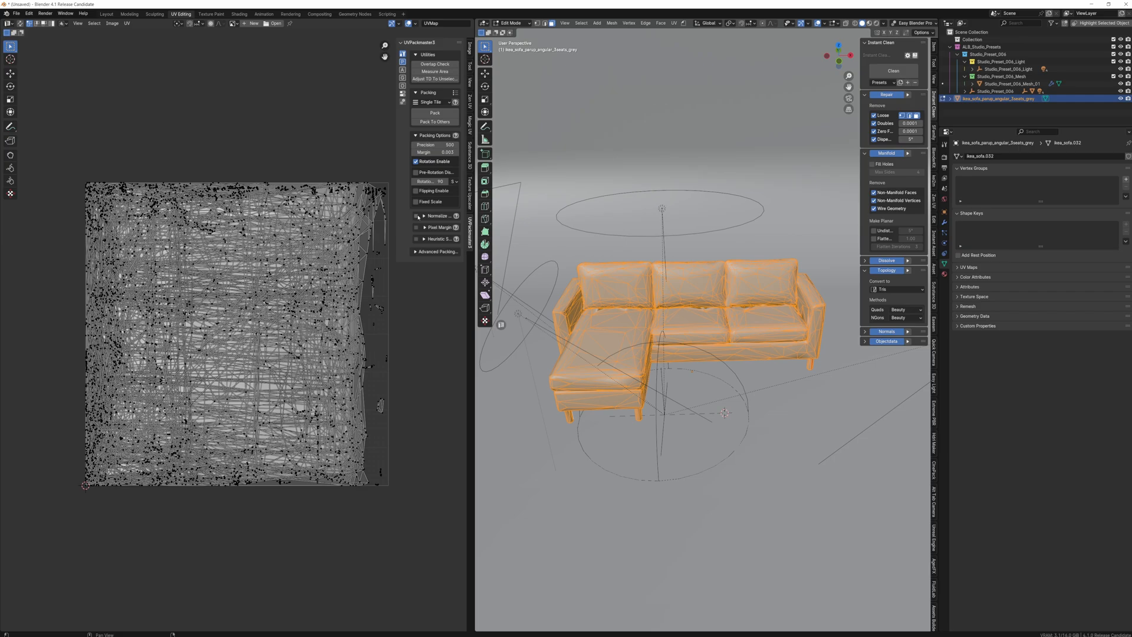
{"action": "left_click", "coordinate": [419, 216]}
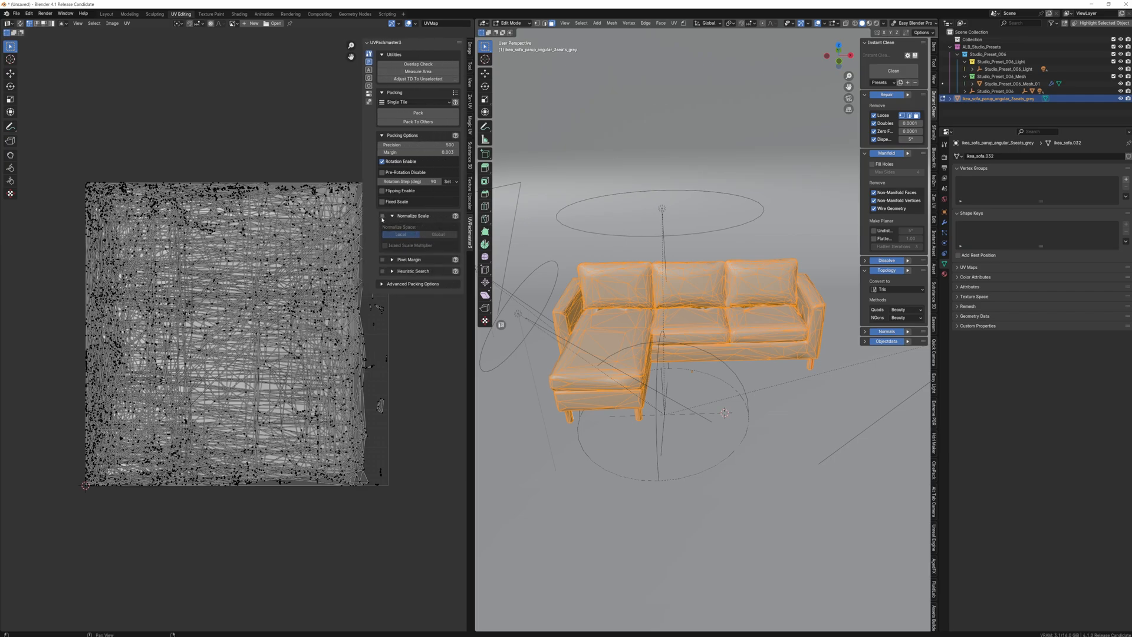
{"action": "left_click", "coordinate": [417, 113]}
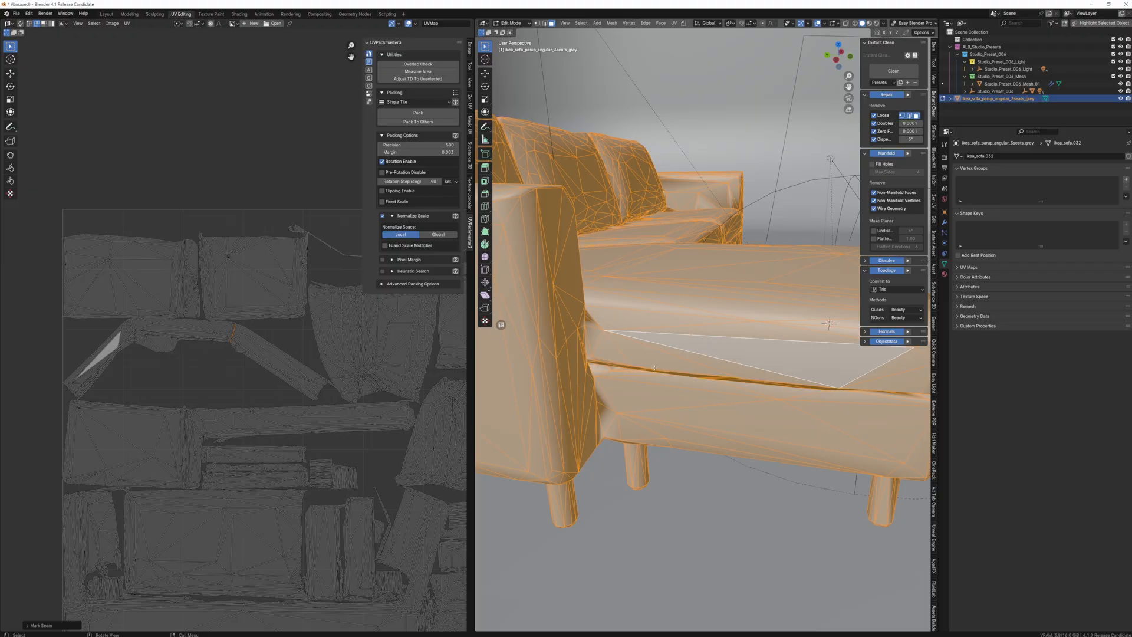
Return to the rendered Layout view to check the checker fabric across the sofa.
{"action": "left_click", "coordinate": [507, 22]}
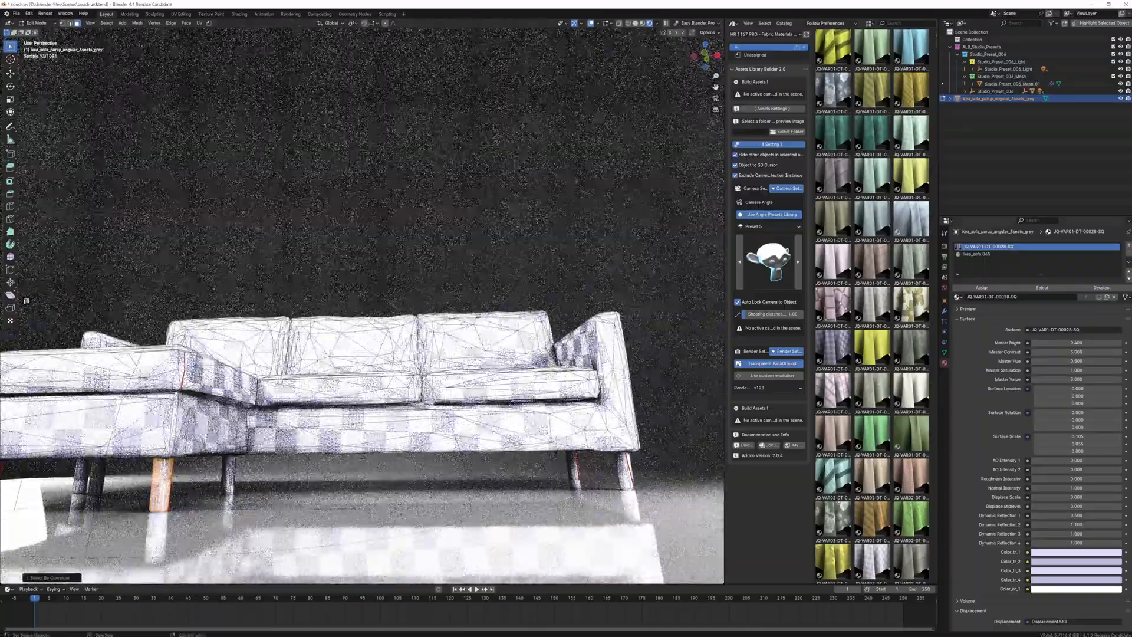
Leave the sofa scene and scroll the Retro Violet Studios site to its mailing-list signup.
{"action": "right_click", "coordinate": [231, 469]}
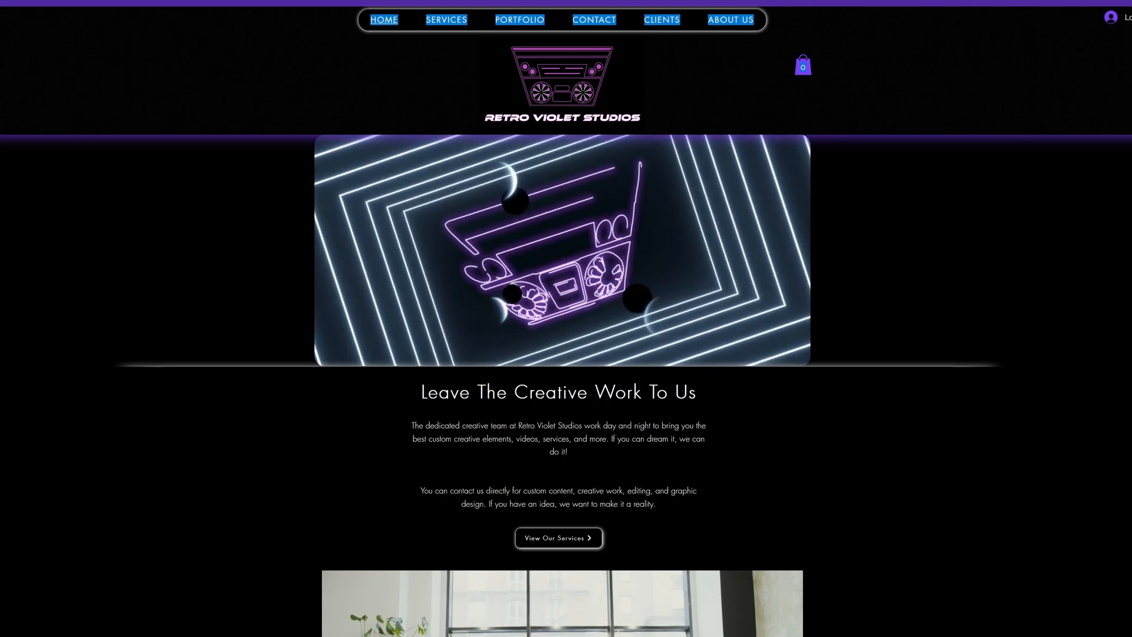
{"action": "scroll", "scroll_direction": "down", "scroll_amount": 3}
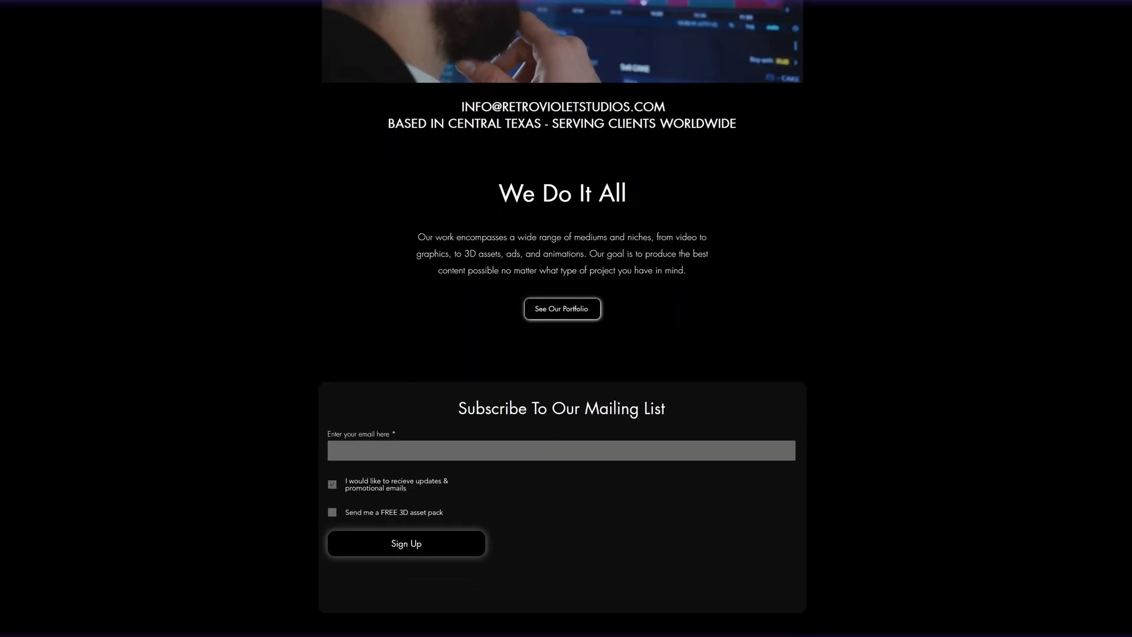